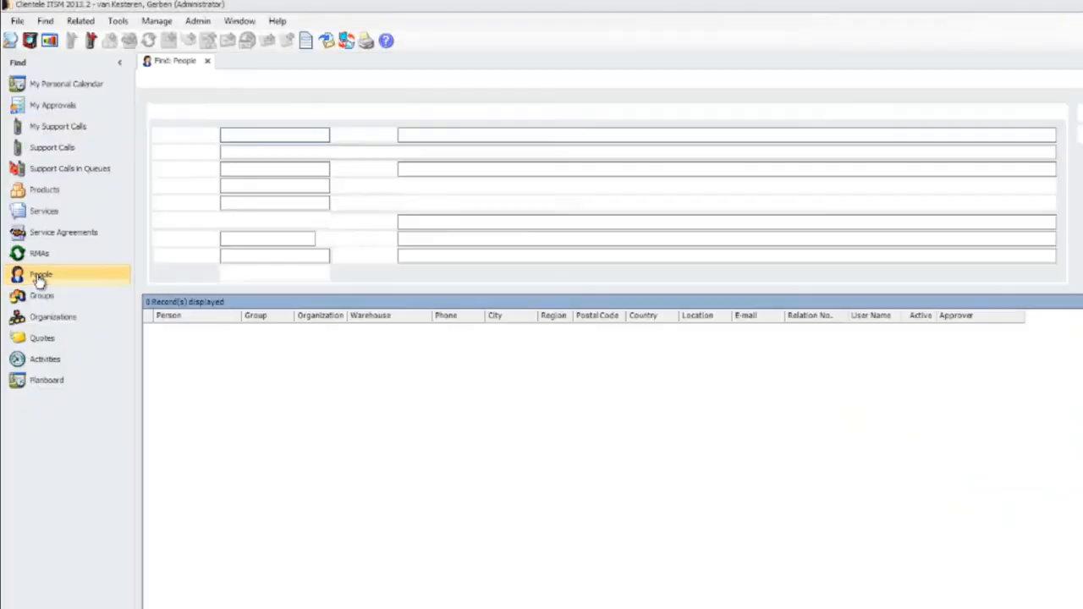
pyautogui.click(41, 274)
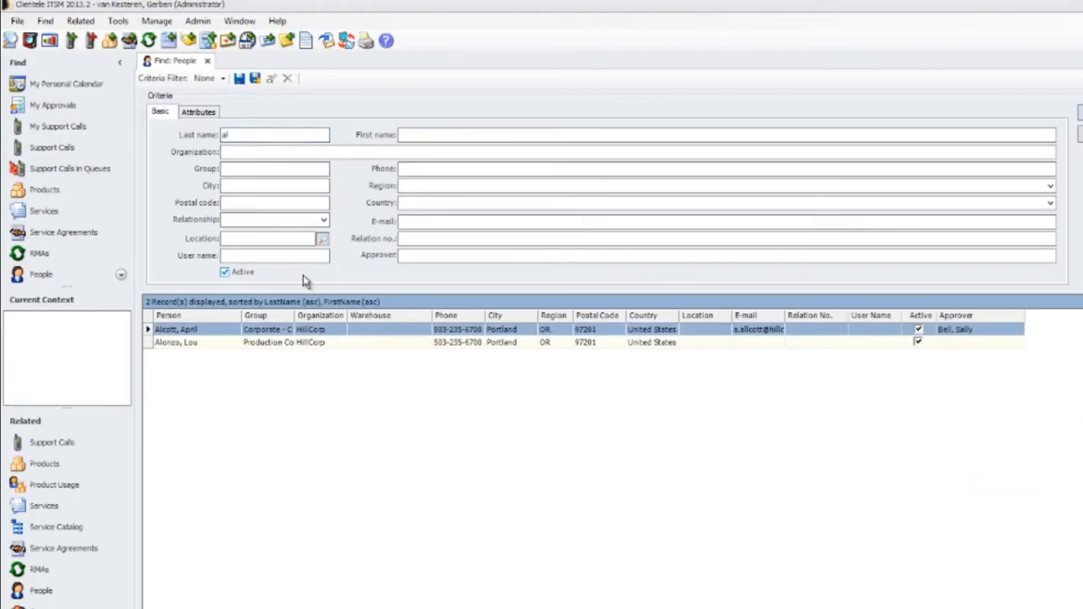
pyautogui.doubleClick(176, 328)
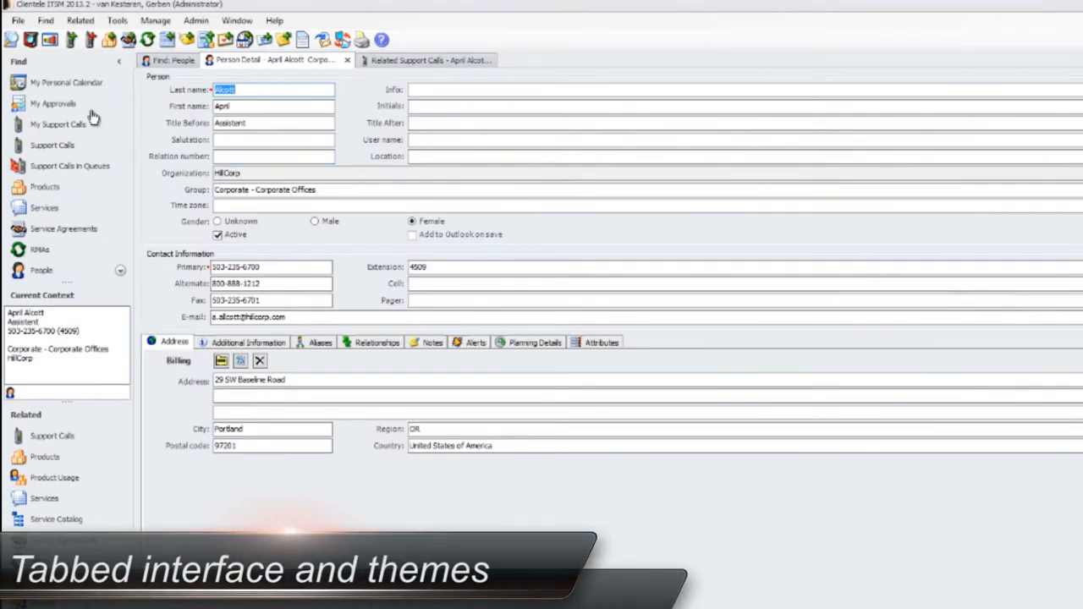
pyautogui.click(66, 81)
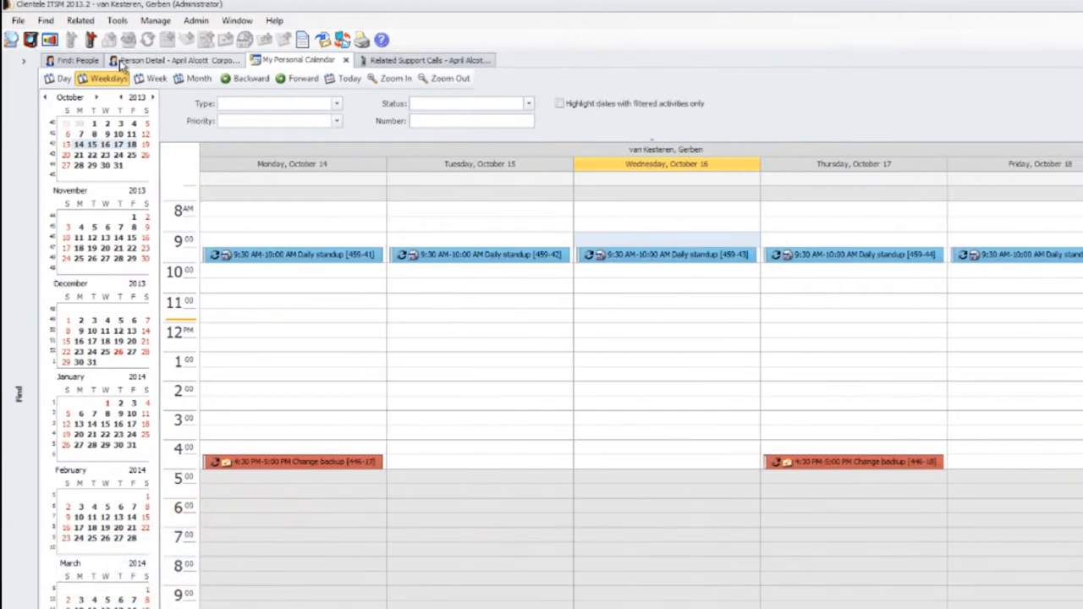
pyautogui.moveTo(27, 66)
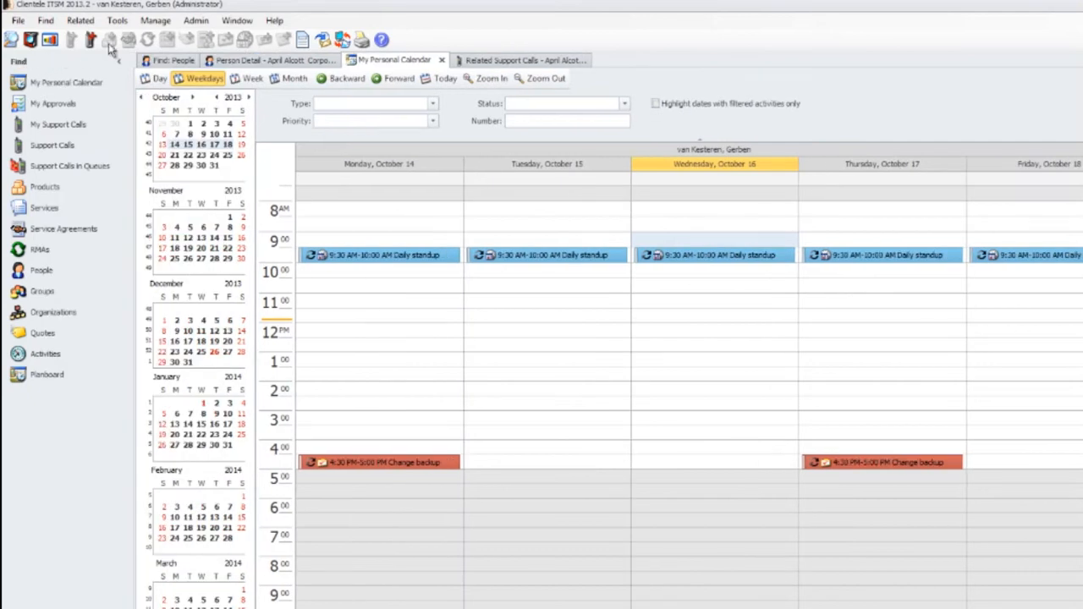
pyautogui.click(237, 20)
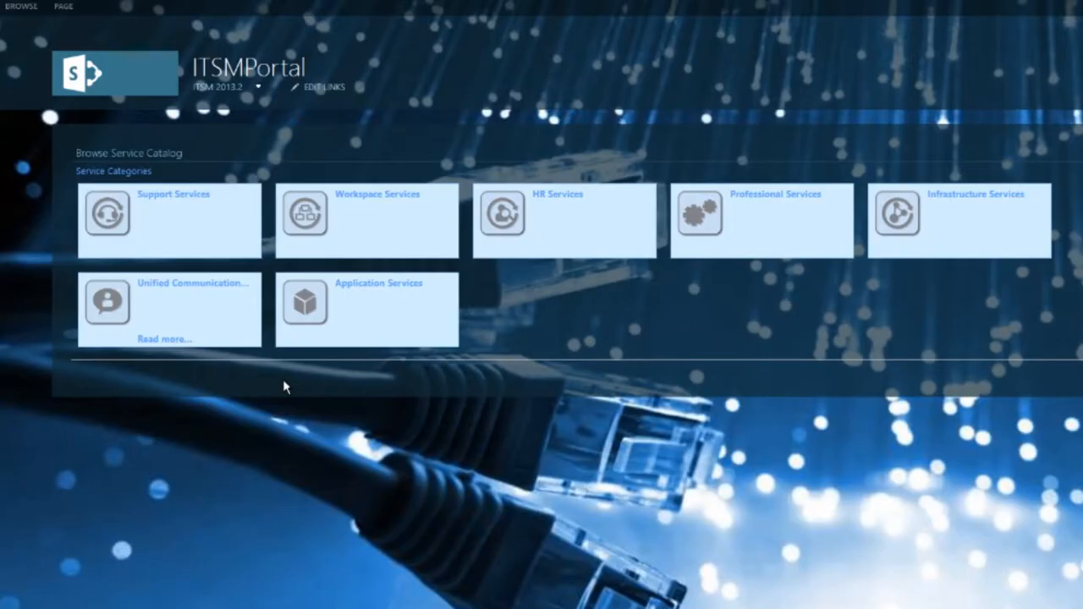
# - Browse Workspace Services to the Printer service and read through its paper-jam AnswerBook article
pyautogui.click(366, 220)
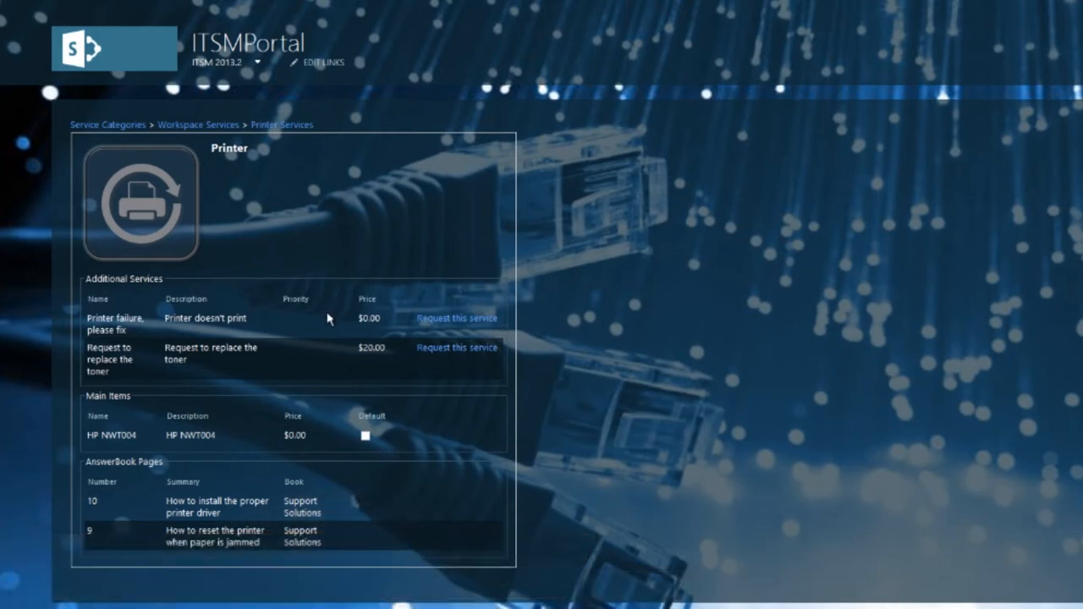
pyautogui.moveTo(331, 478)
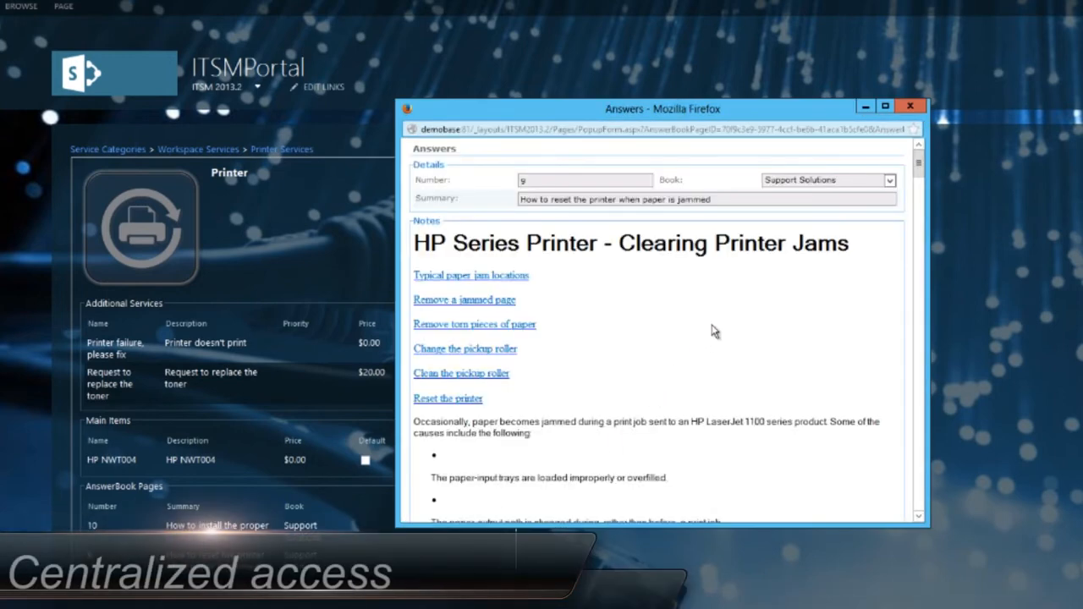
pyautogui.scroll(-3)
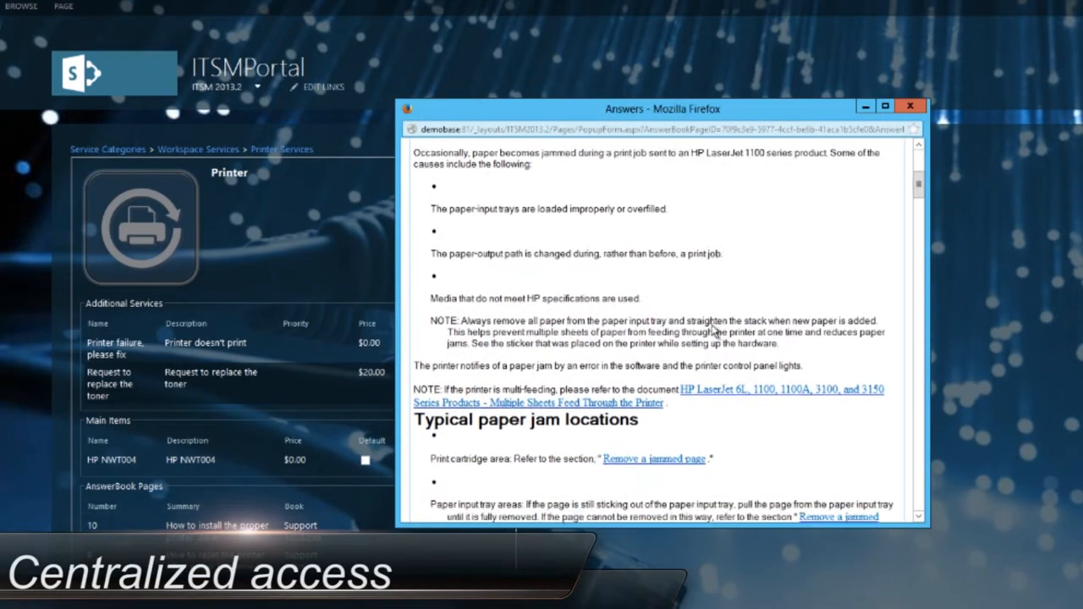
pyautogui.scroll(-3)
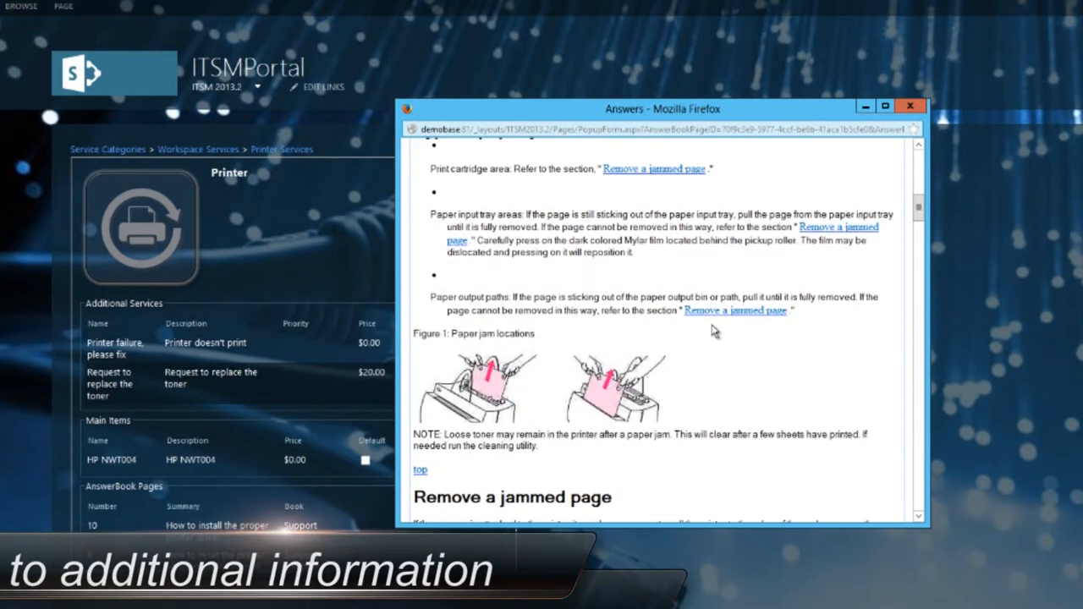
pyautogui.scroll(-3)
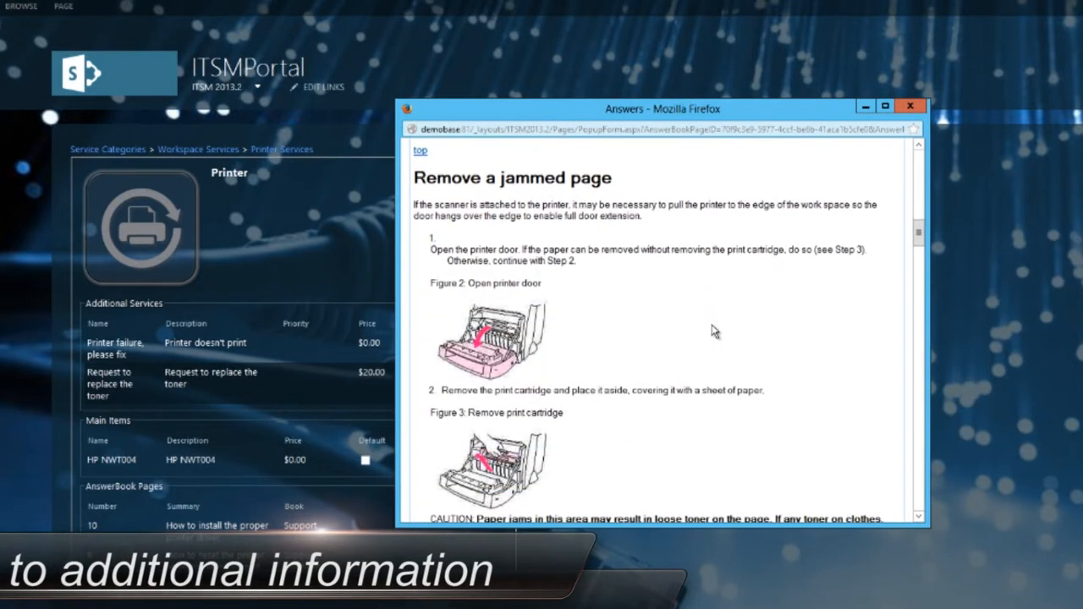
pyautogui.scroll(-3)
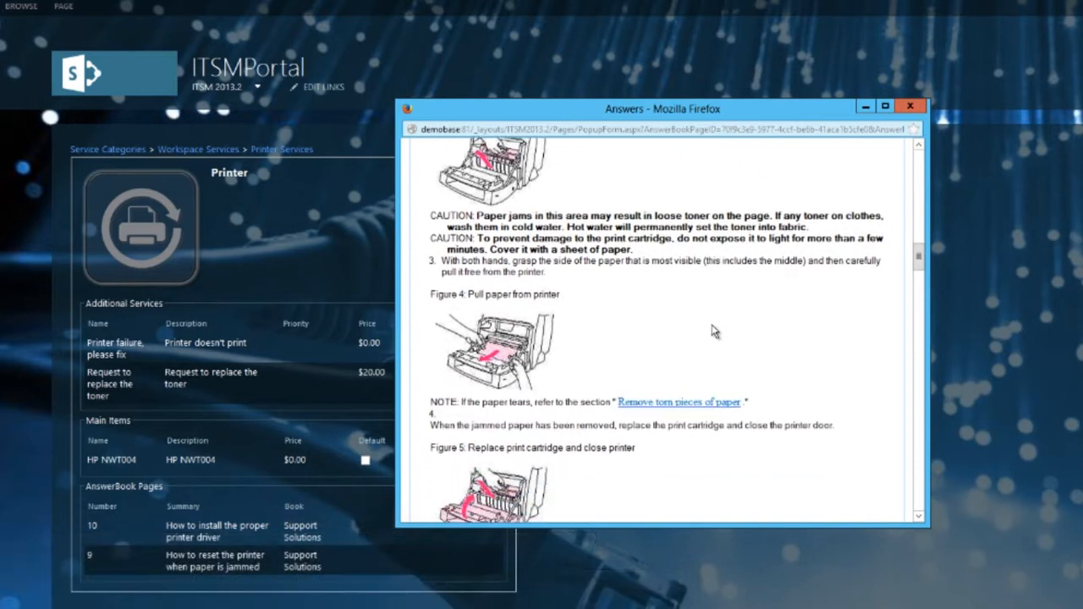
pyautogui.scroll(-3)
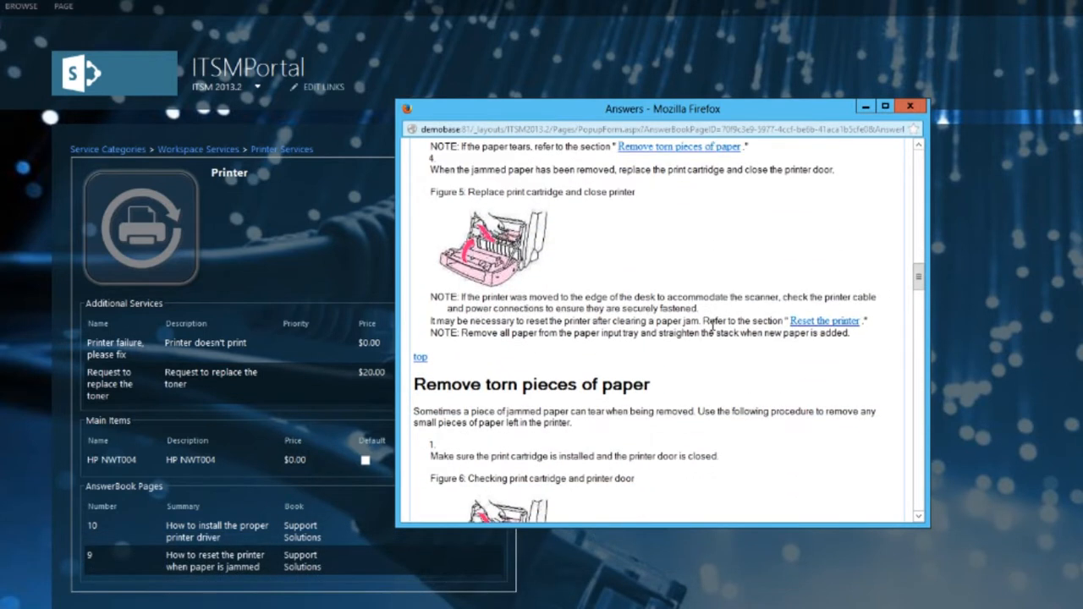
pyautogui.scroll(-3)
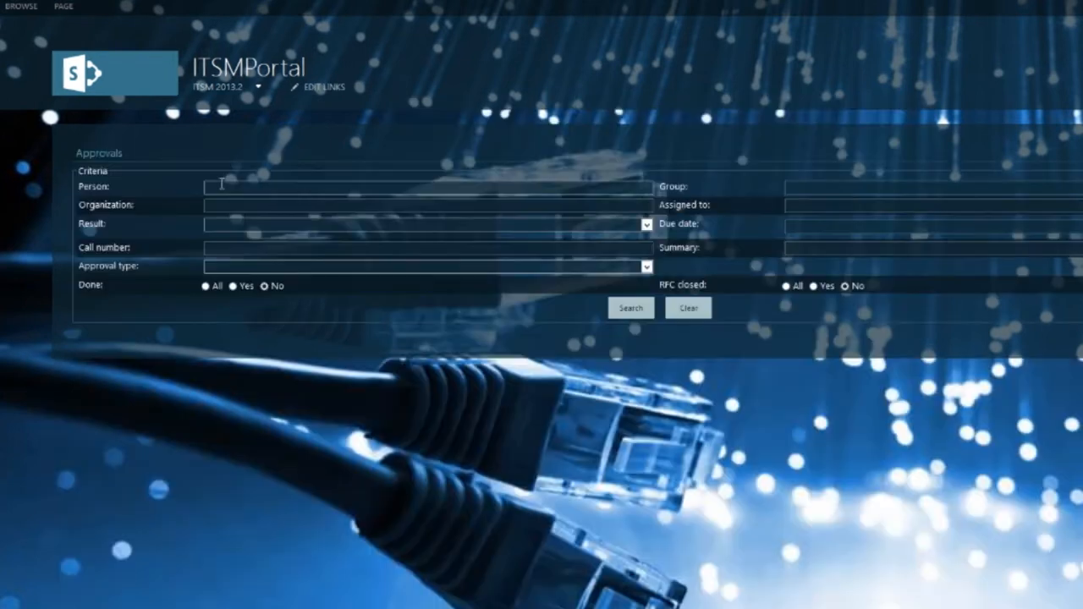
# - Search approvals and bring up the details of the new mobile phone request
pyautogui.click(630, 308)
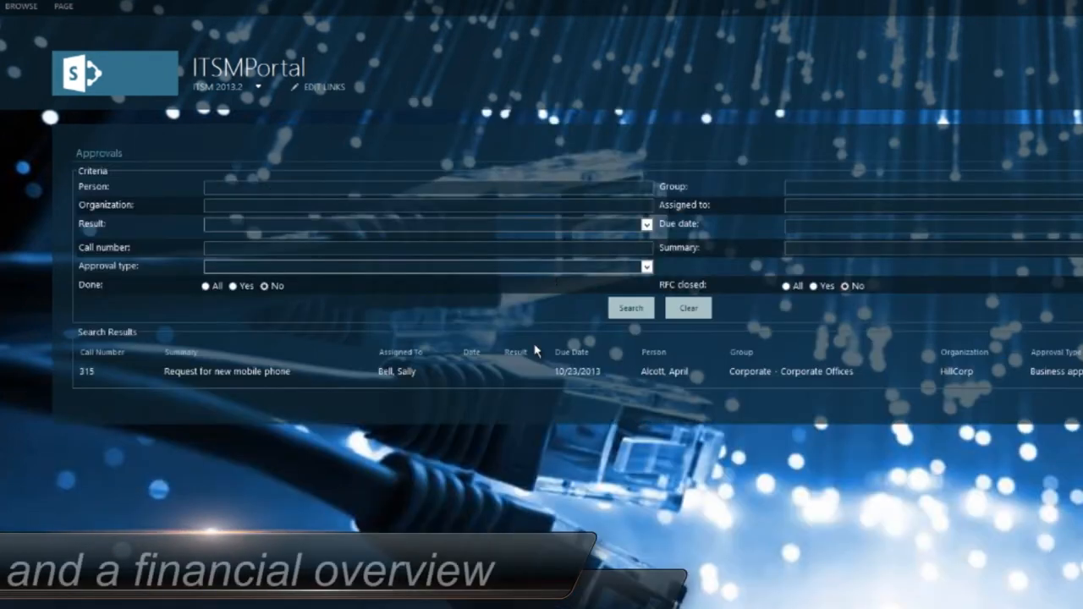
pyautogui.click(228, 373)
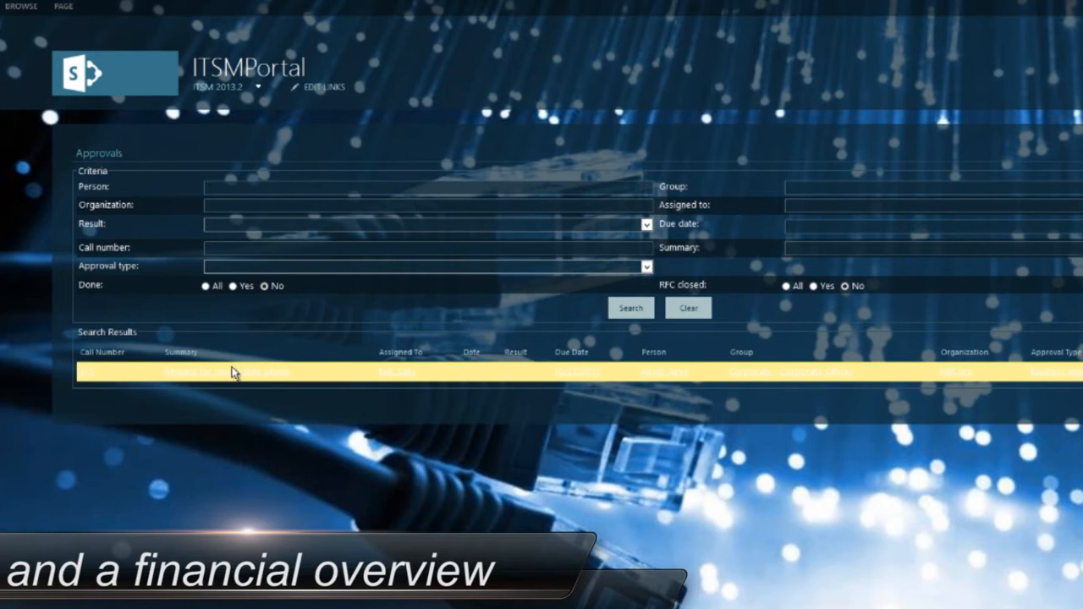
pyautogui.click(211, 372)
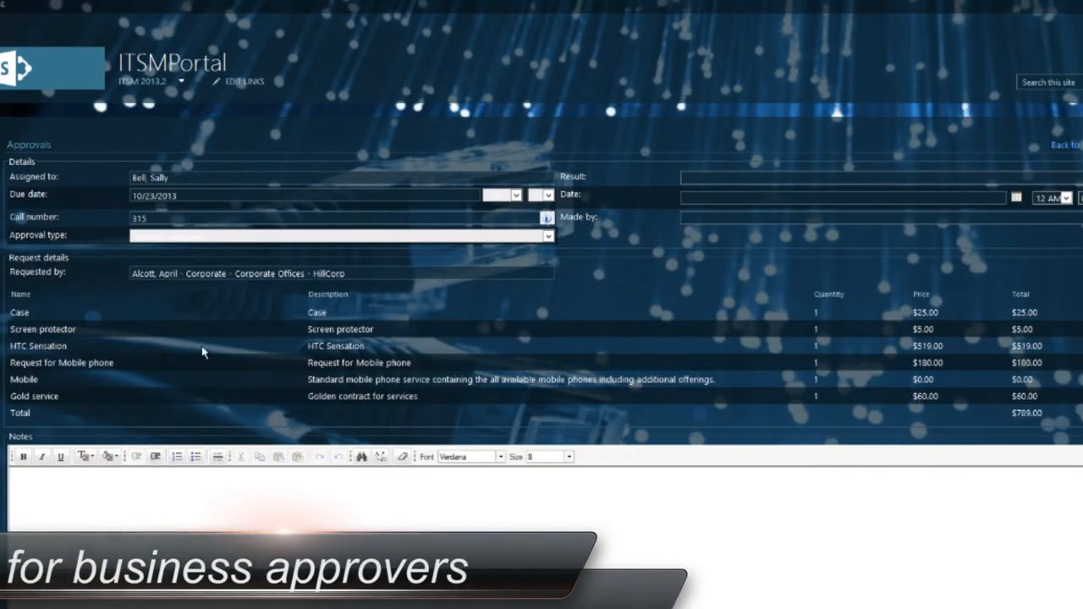
pyautogui.moveTo(1002, 315)
pyautogui.write('April, I think it it better to first see if your')
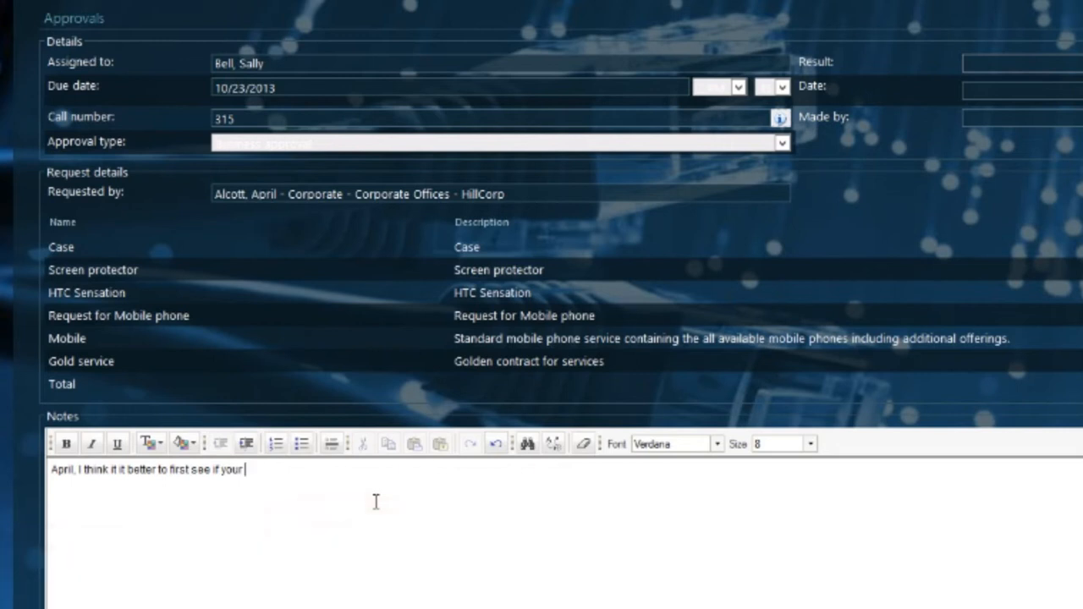
# - Refuse the request with the note 'phone can be fixed before ordering a new one' and submit it
pyautogui.write('ph')
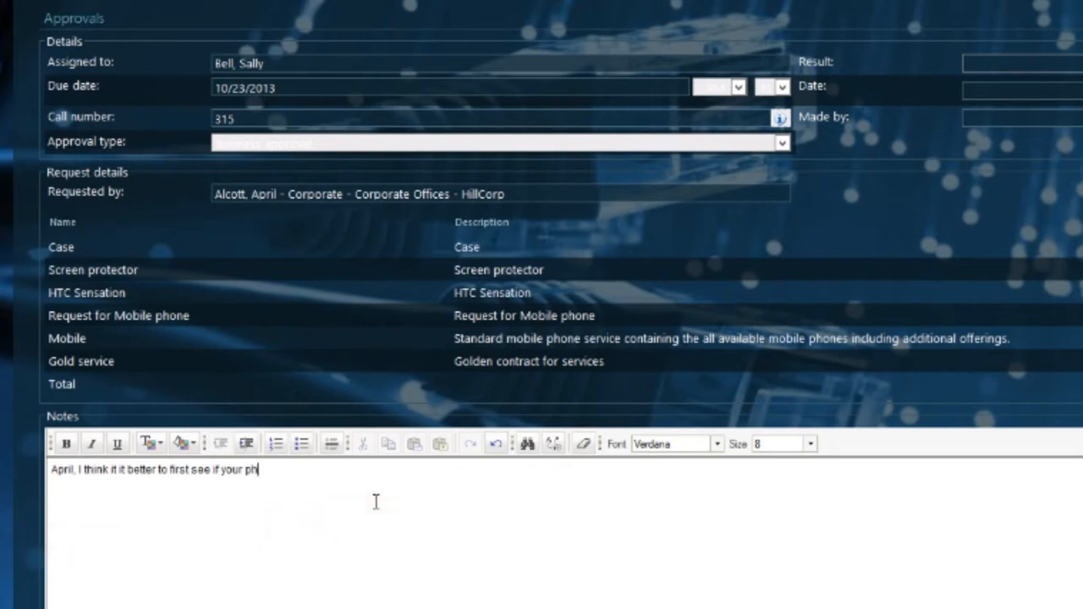
pyautogui.write('one can be fixed before ordering a new')
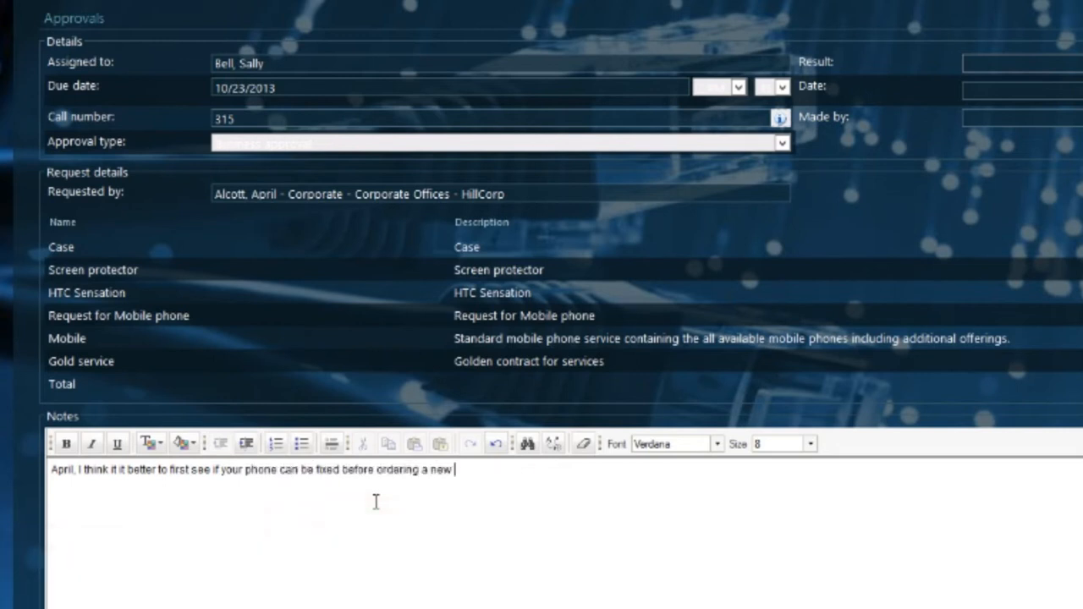
pyautogui.write('one.')
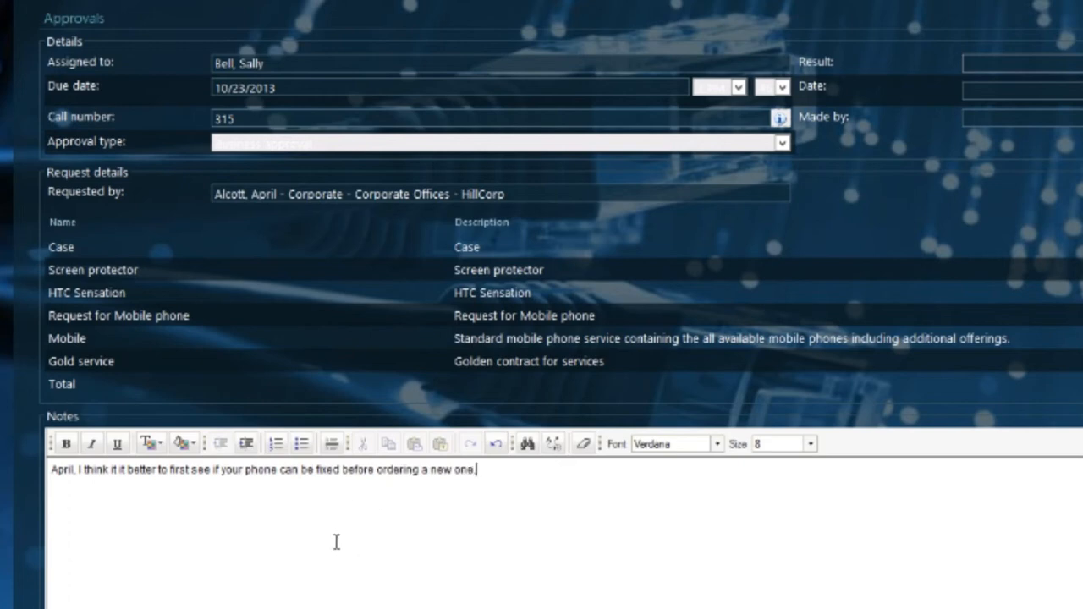
pyautogui.click(1046, 92)
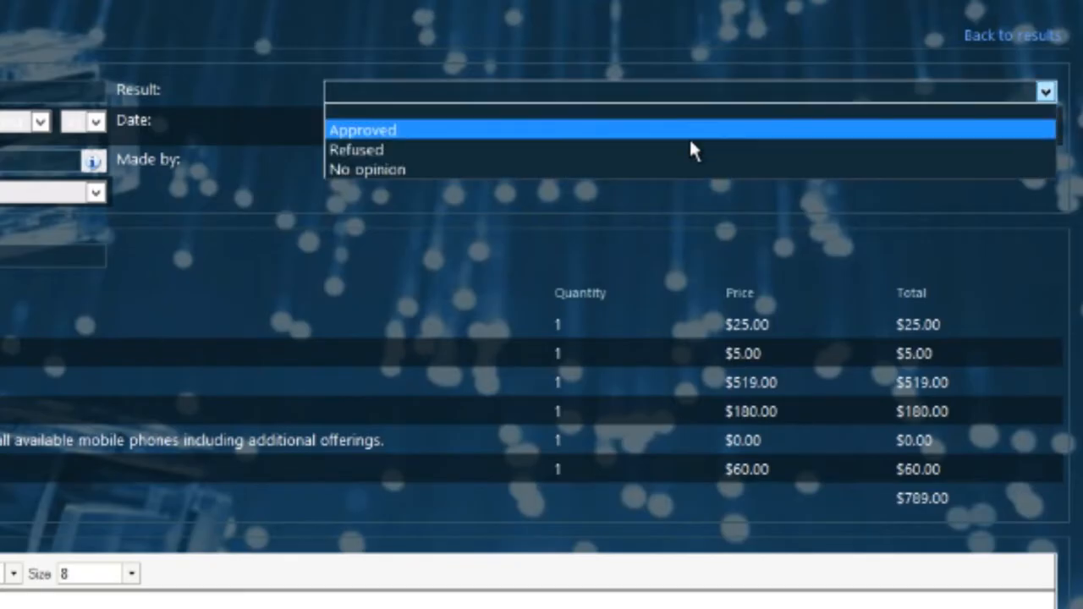
pyautogui.click(355, 149)
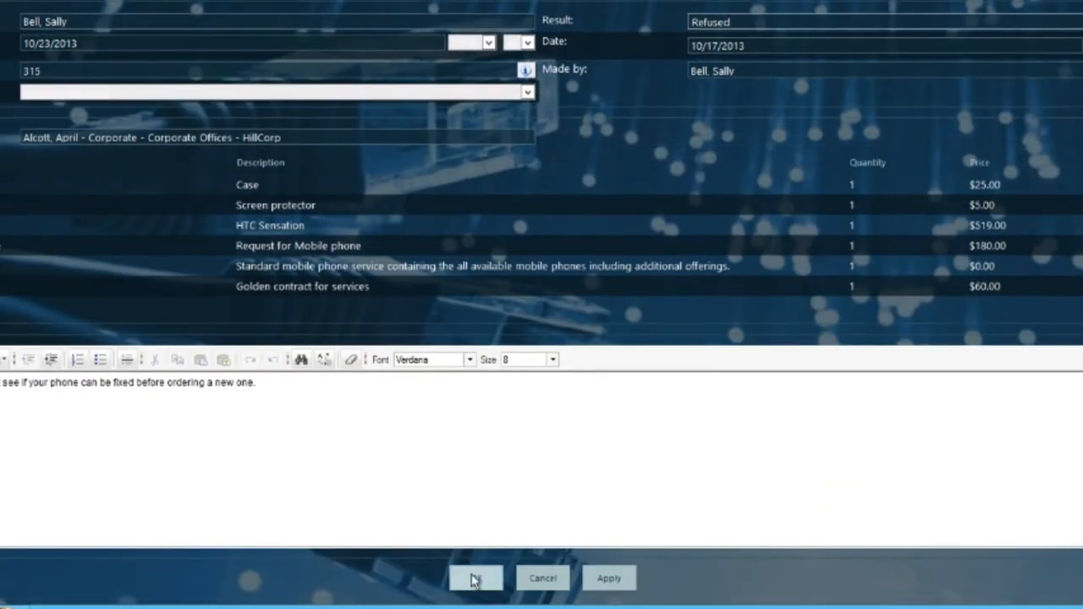
pyautogui.click(474, 579)
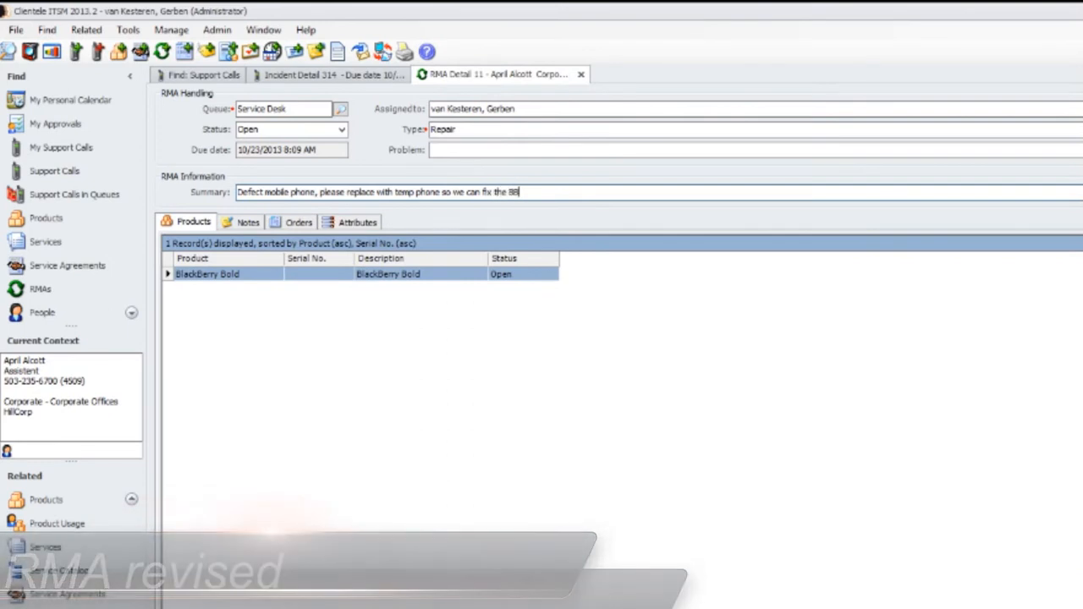
# - On RMA 11's BlackBerry Bold line set Action requested to Replace and Action taken to Replaced
pyautogui.doubleClick(207, 274)
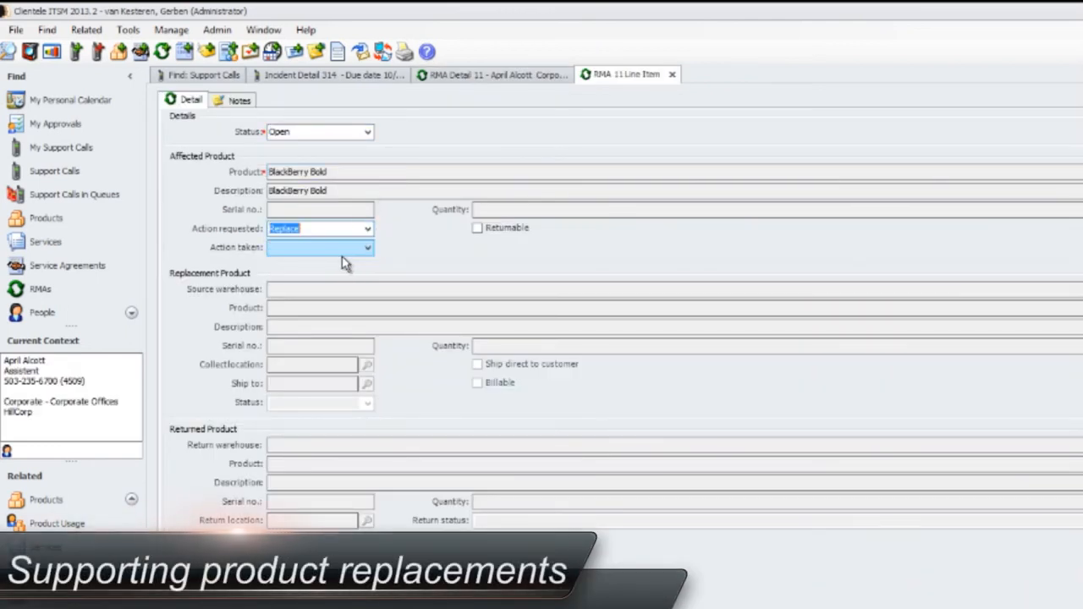
pyautogui.click(477, 227)
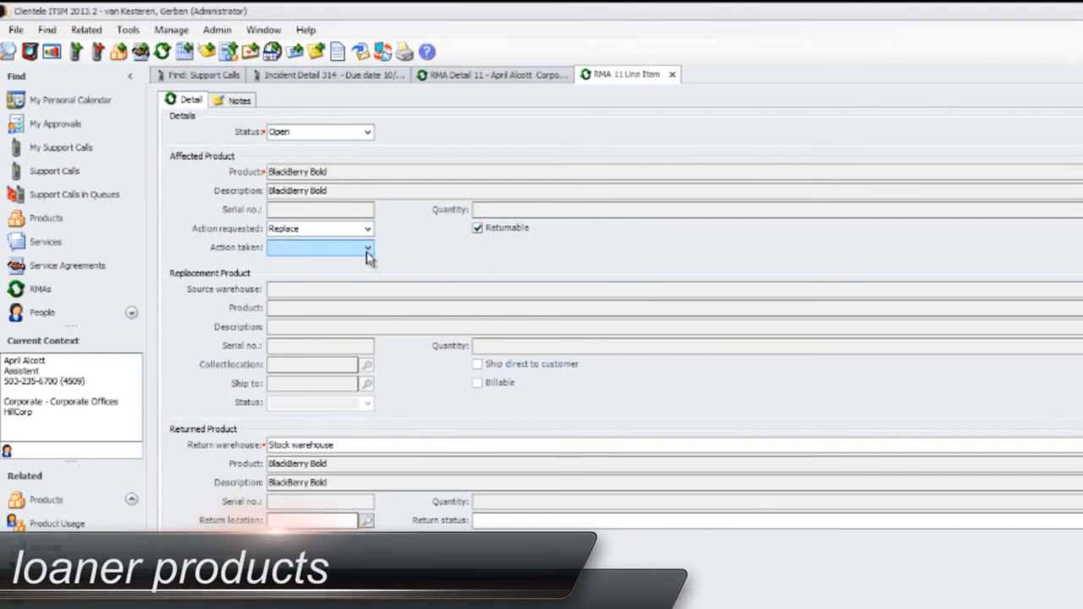
pyautogui.click(367, 247)
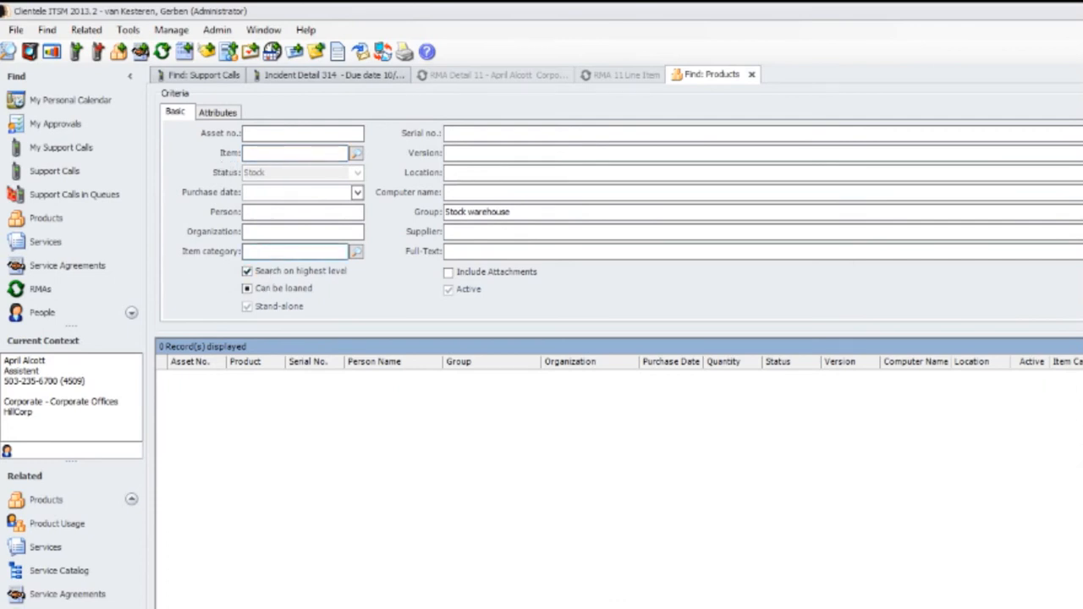
# - Replace it with the in-stock iPhone 4s, returning the old phone with status In Maintenance
pyautogui.write('Phone')
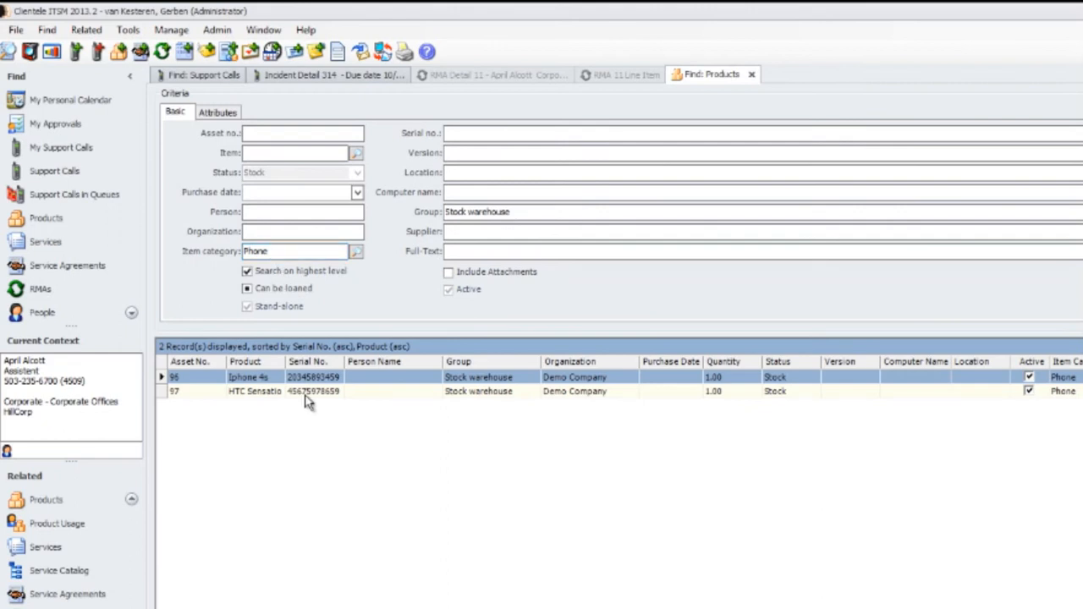
pyautogui.click(627, 74)
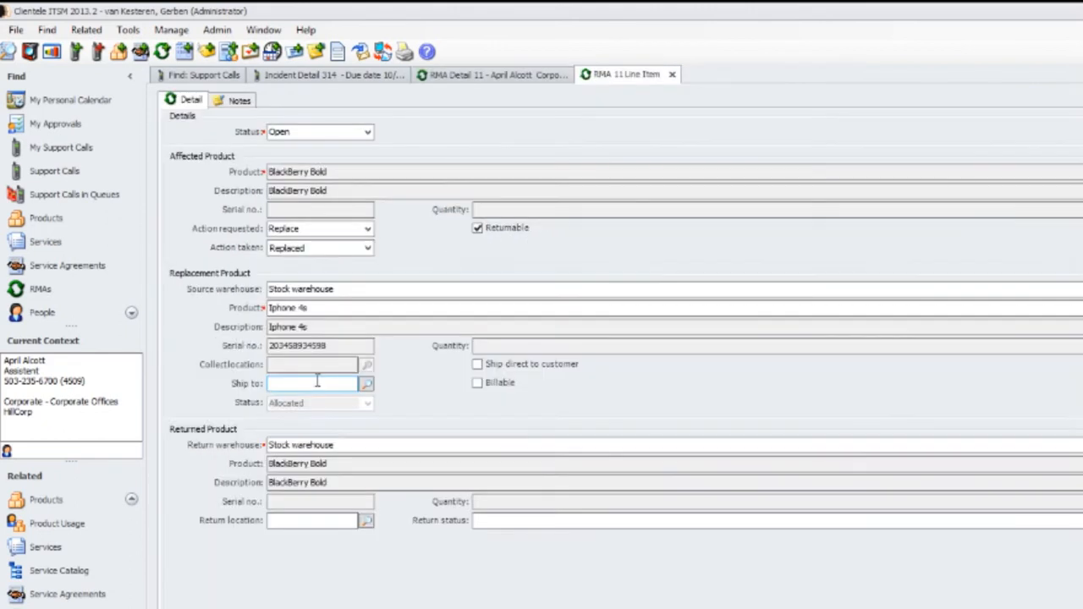
pyautogui.moveTo(566, 412)
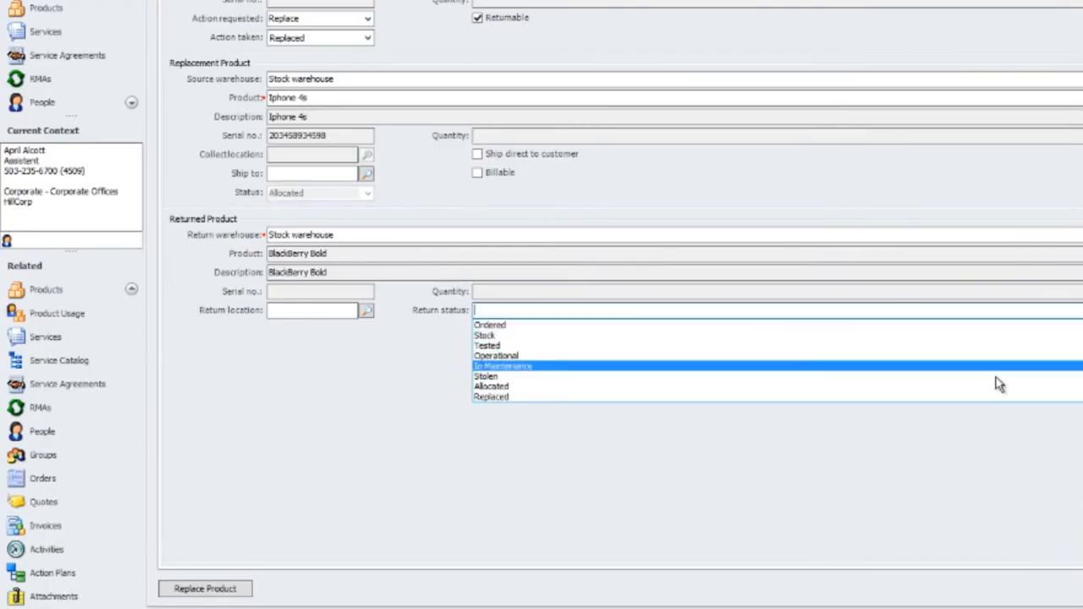
pyautogui.click(503, 365)
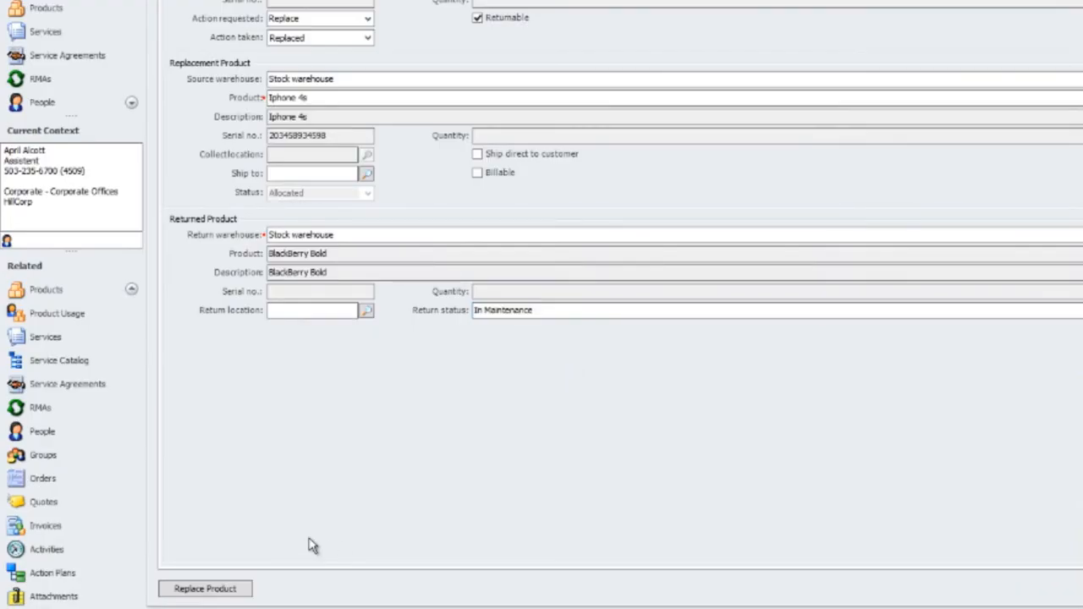
pyautogui.click(204, 589)
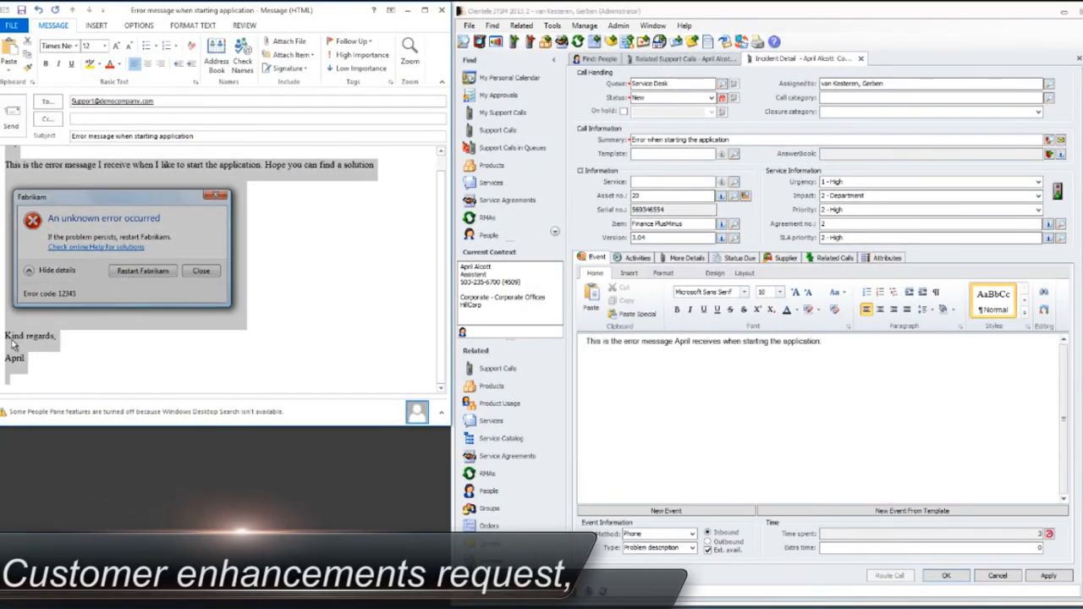
# - Copy the customer's error email body together with its embedded error screenshot
pyautogui.rightClick(31, 335)
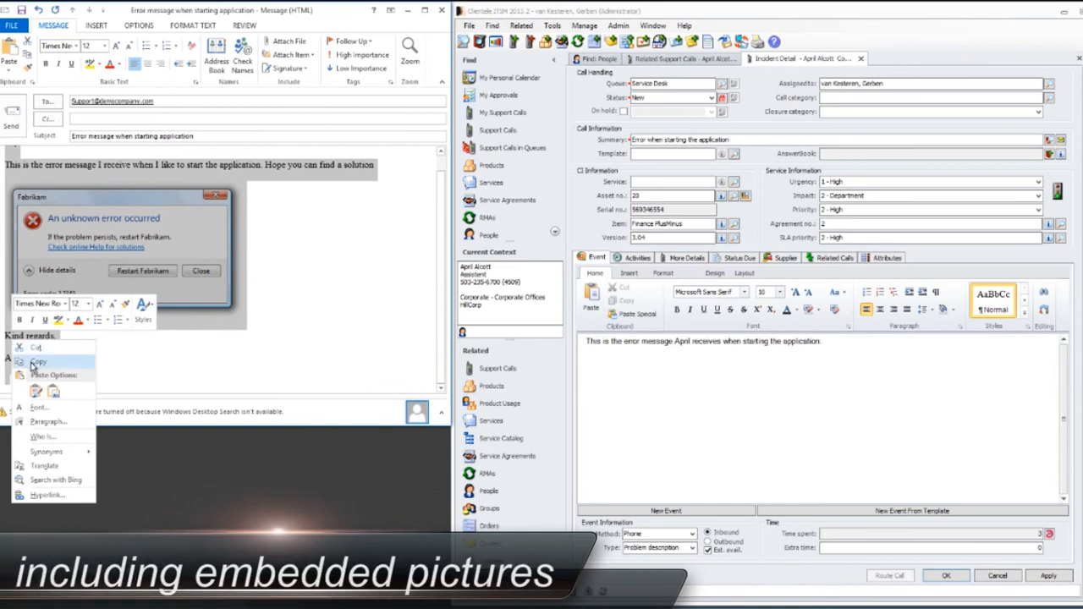